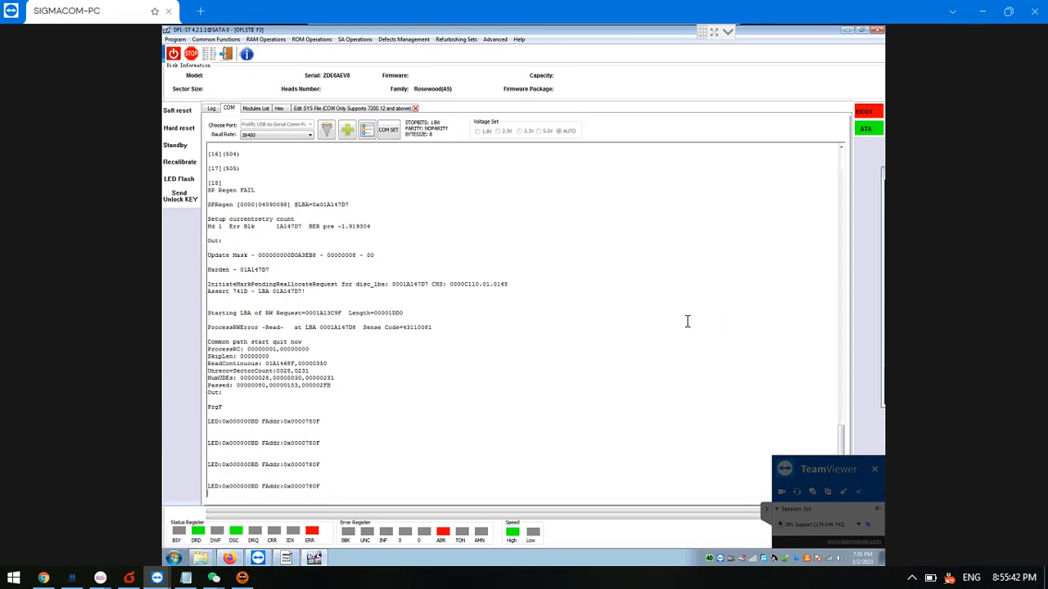
{"action": "mouse_move", "coordinate": [323, 262]}
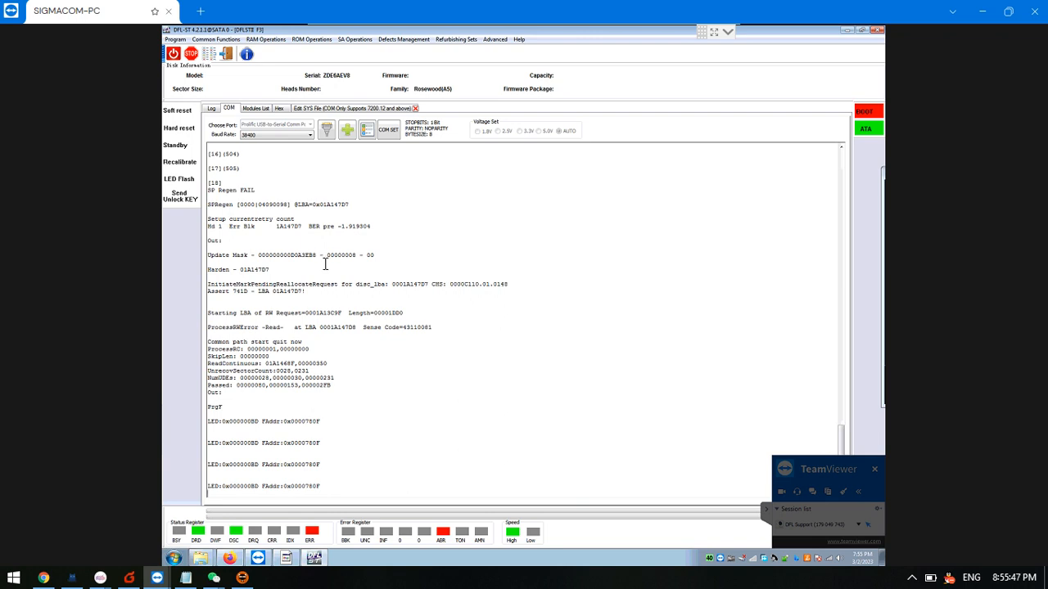
{"action": "mouse_move", "coordinate": [367, 260]}
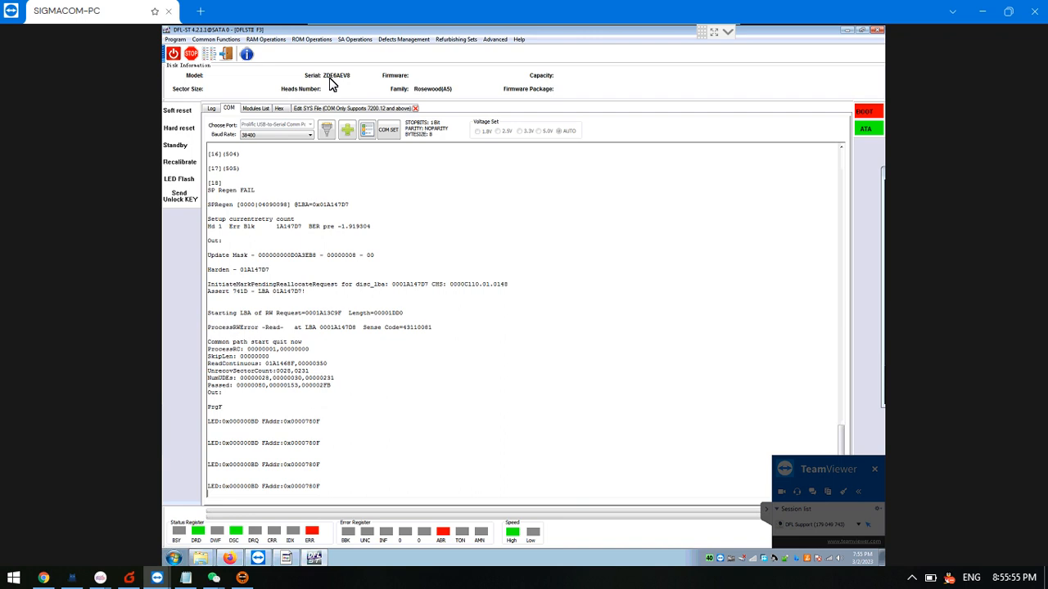
{"action": "mouse_move", "coordinate": [340, 85]}
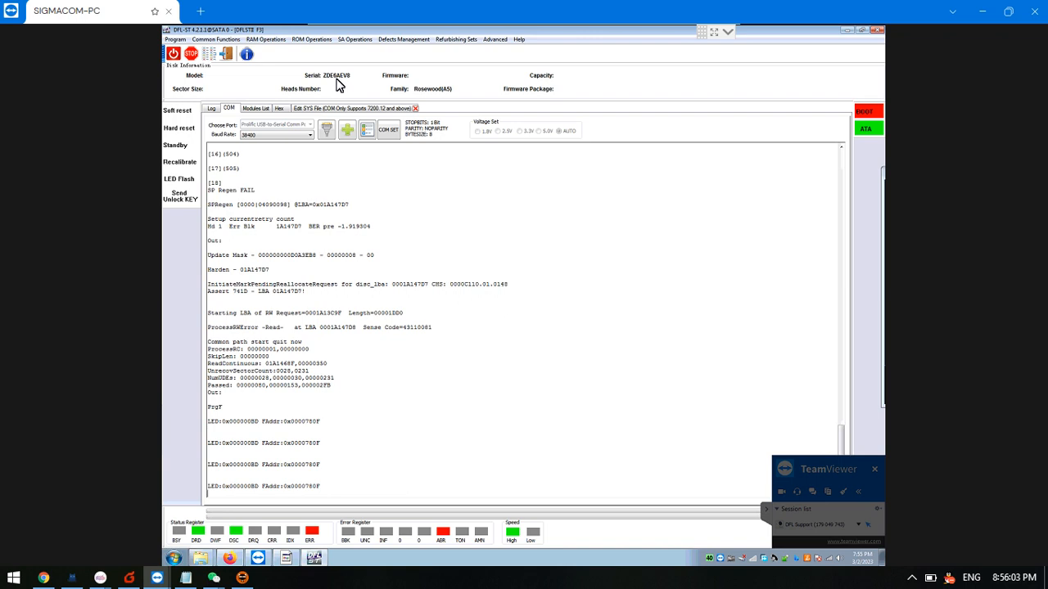
{"action": "mouse_move", "coordinate": [336, 79]}
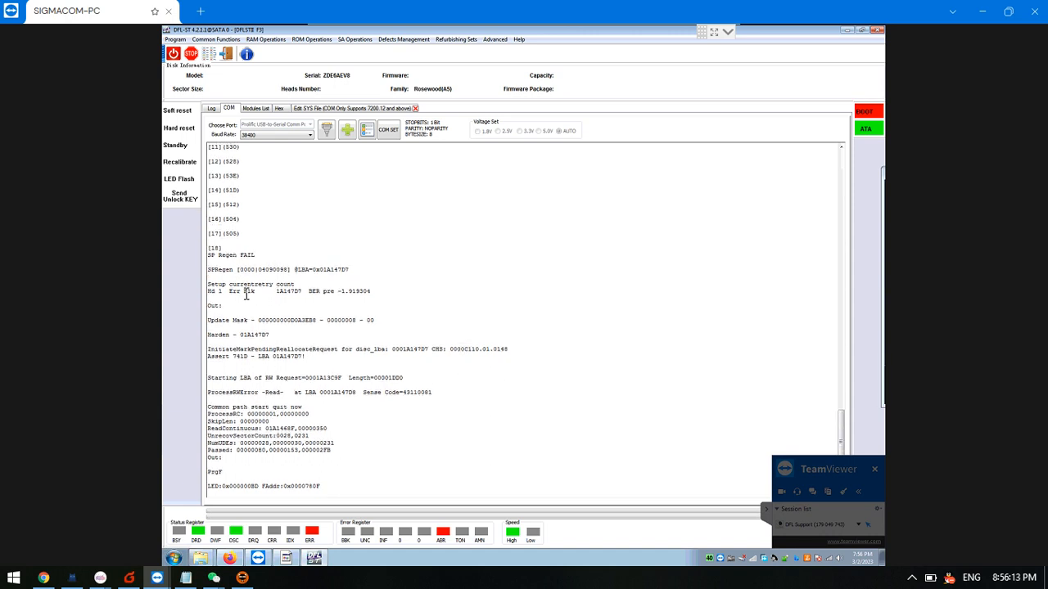
{"action": "mouse_move", "coordinate": [314, 315]}
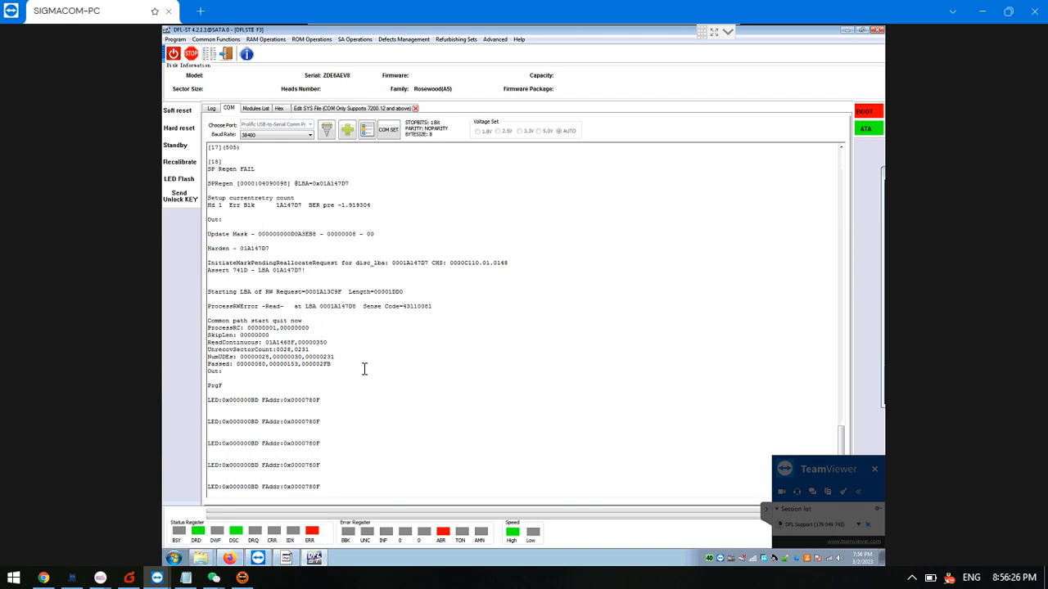
{"action": "mouse_move", "coordinate": [363, 247]}
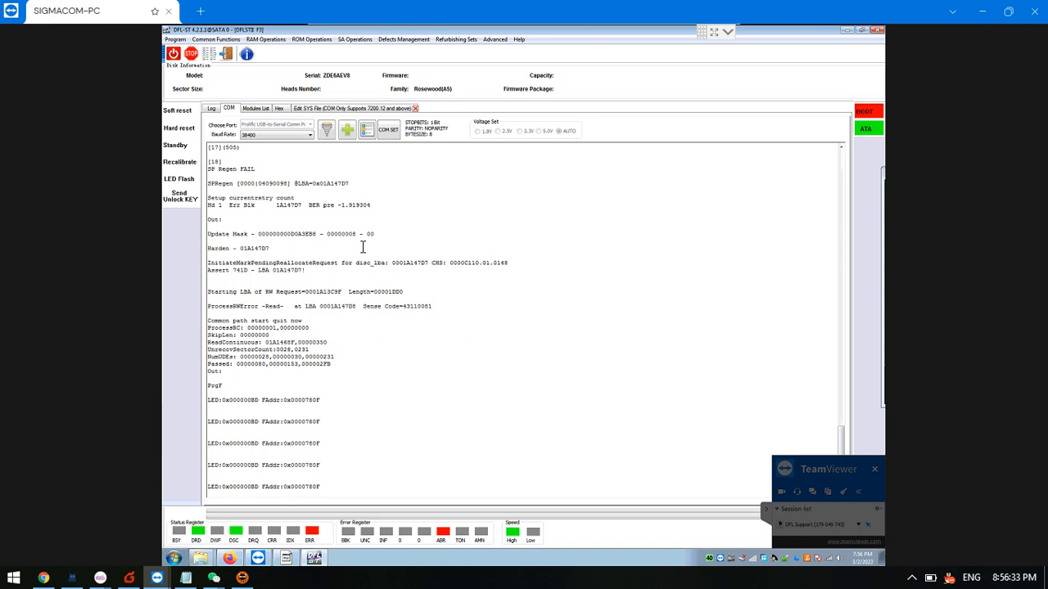
{"action": "mouse_move", "coordinate": [334, 112]}
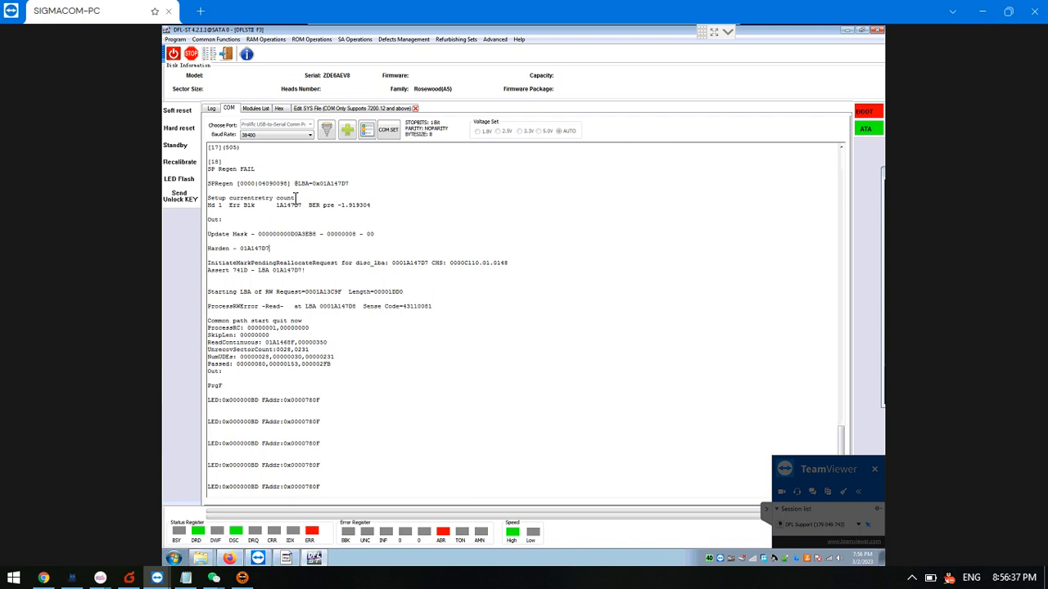
{"action": "mouse_move", "coordinate": [184, 180]}
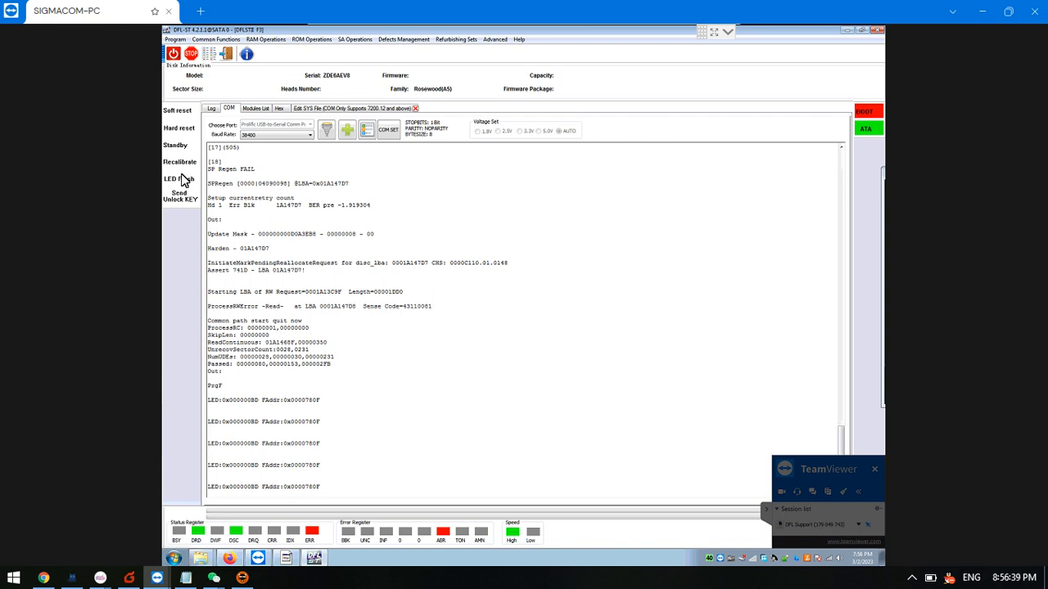
{"action": "mouse_move", "coordinate": [328, 394]}
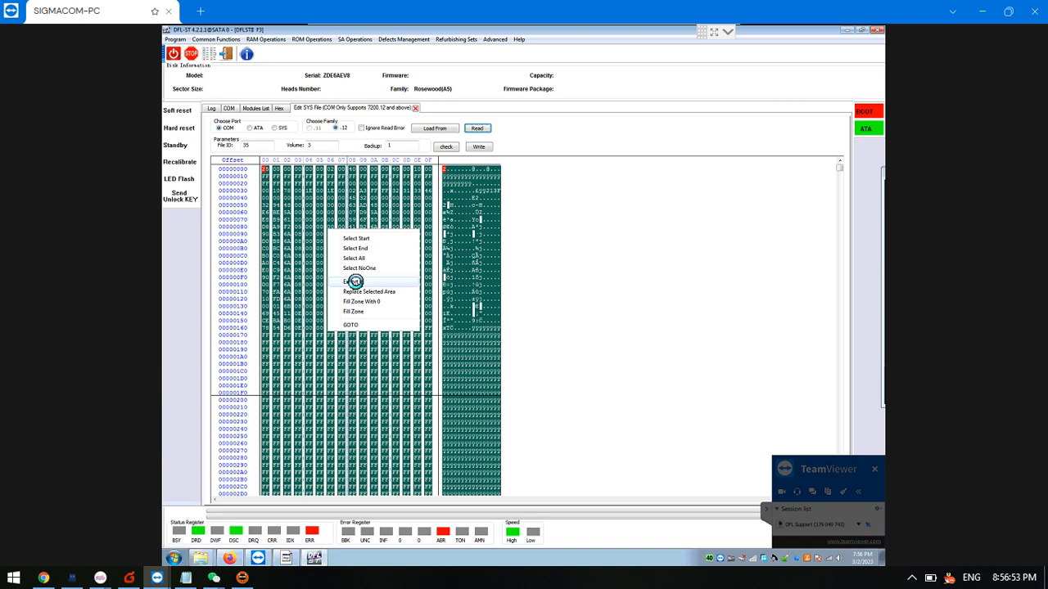
- Choose Save Selected Area on the SYS file hex grid, bringing up the Save As dialog
{"action": "left_click", "coordinate": [357, 282]}
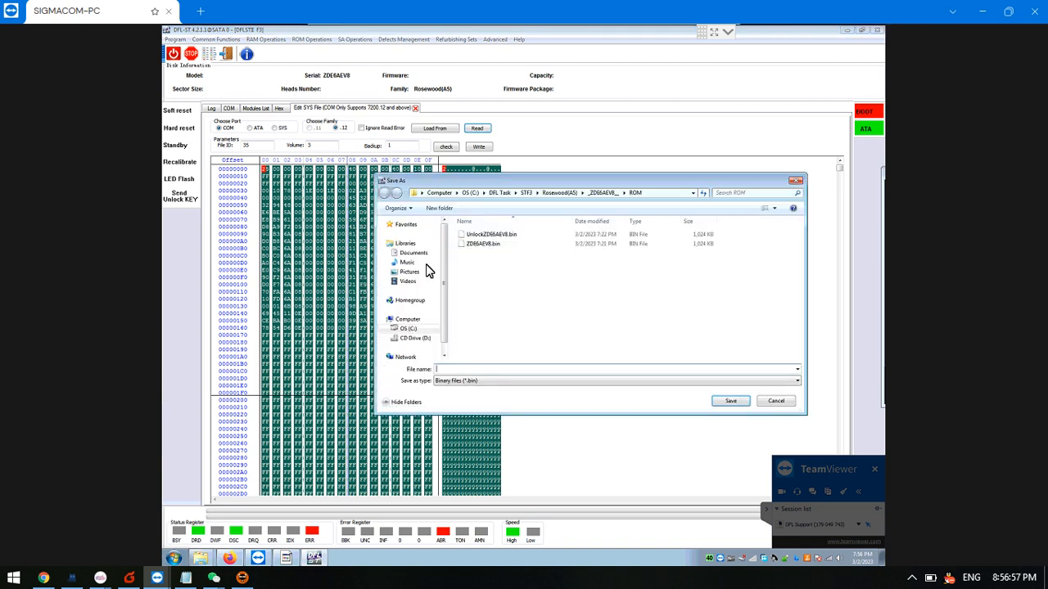
- Navigate from the ROM folder up into SYSFile and its Copy subfolder
{"action": "left_click", "coordinate": [483, 244]}
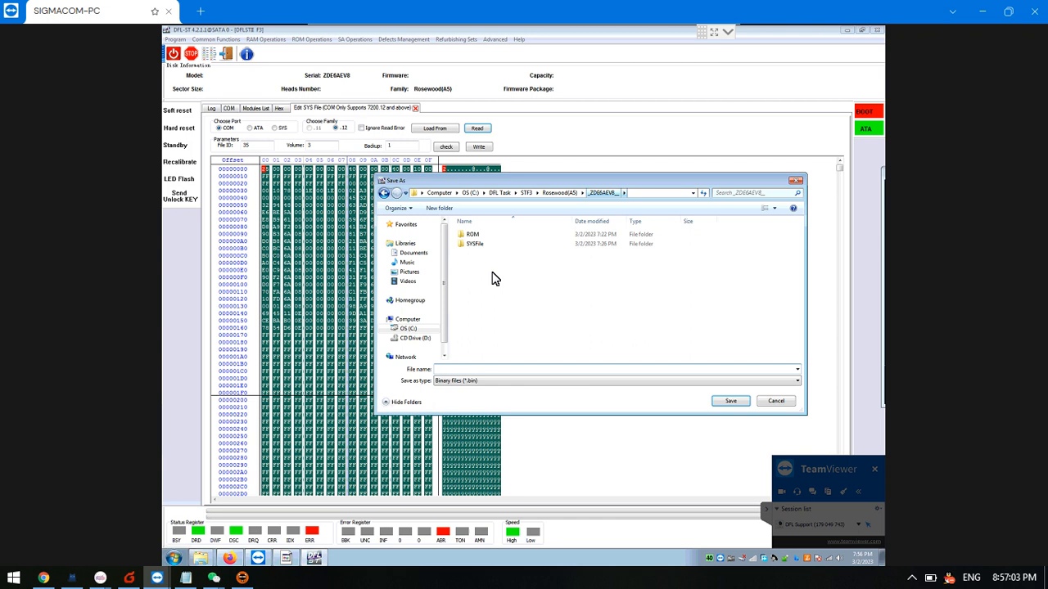
{"action": "left_click", "coordinate": [473, 243]}
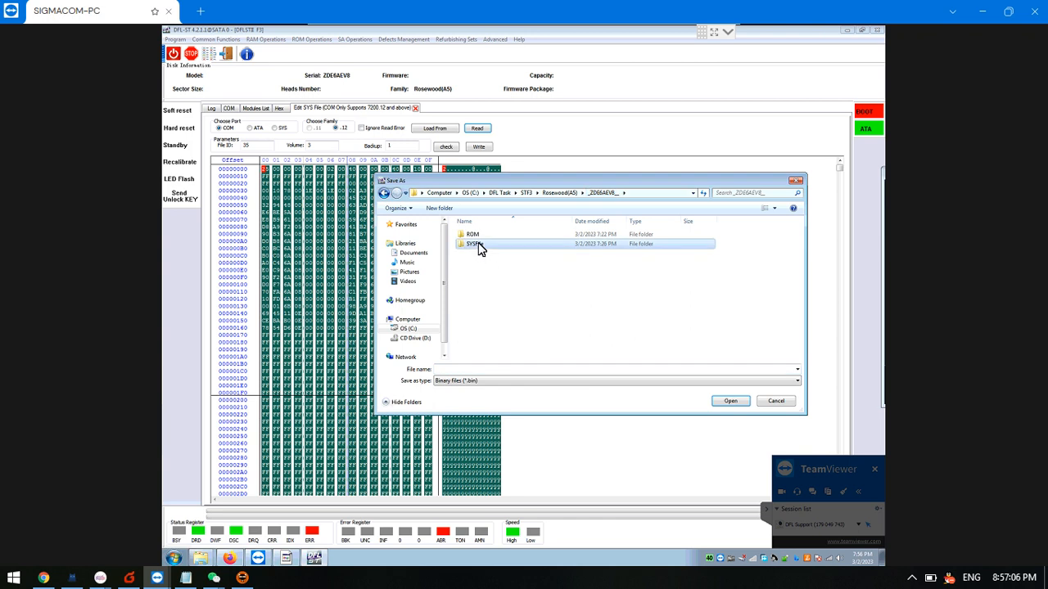
{"action": "double_click", "coordinate": [475, 244]}
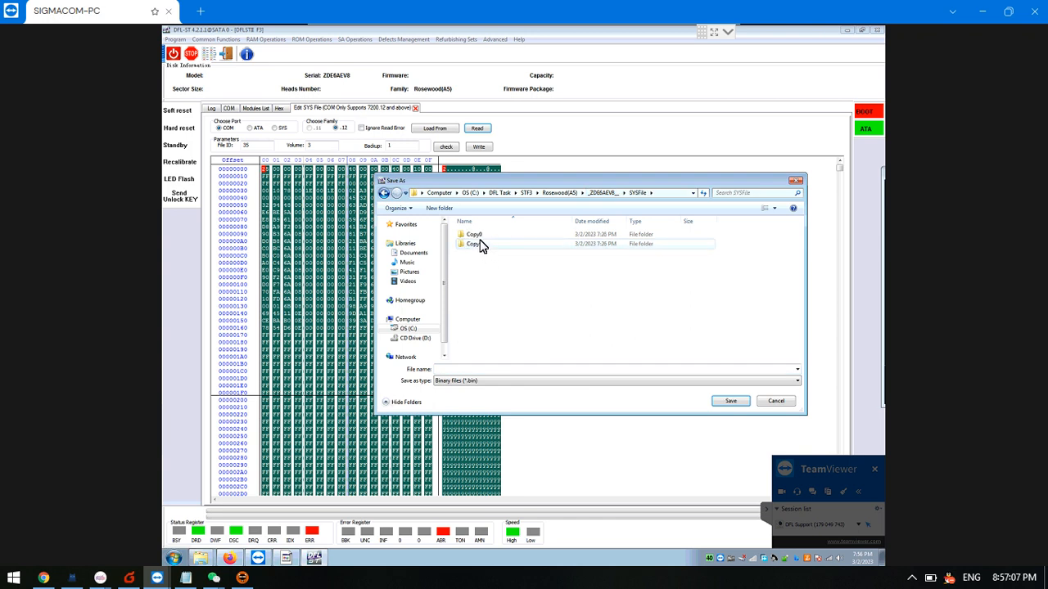
{"action": "double_click", "coordinate": [475, 234]}
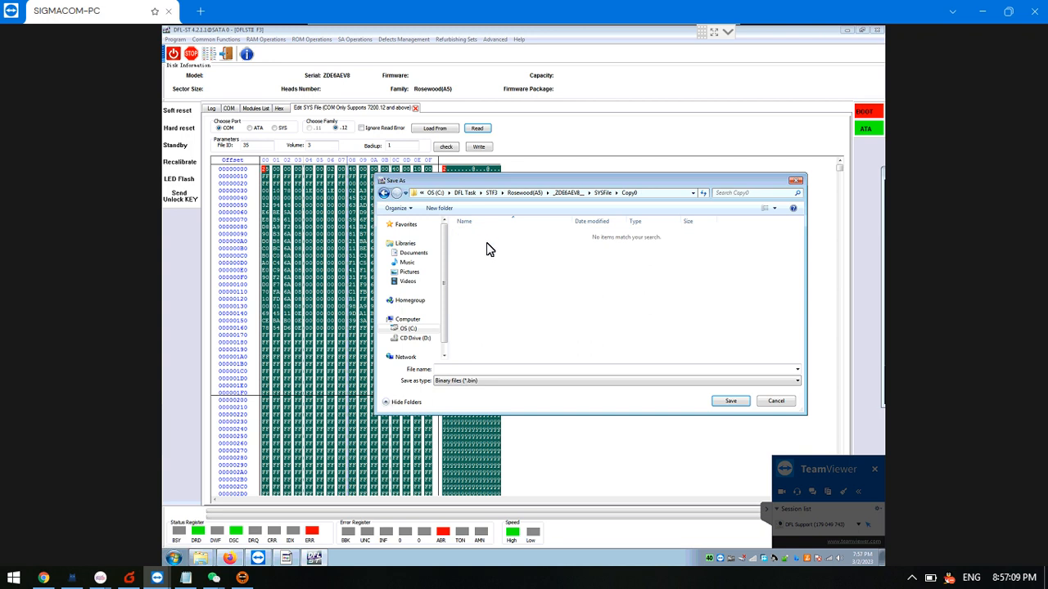
- Save the module data as file '35' with type All files, getting the Save OK confirmation
{"action": "left_click", "coordinate": [795, 380]}
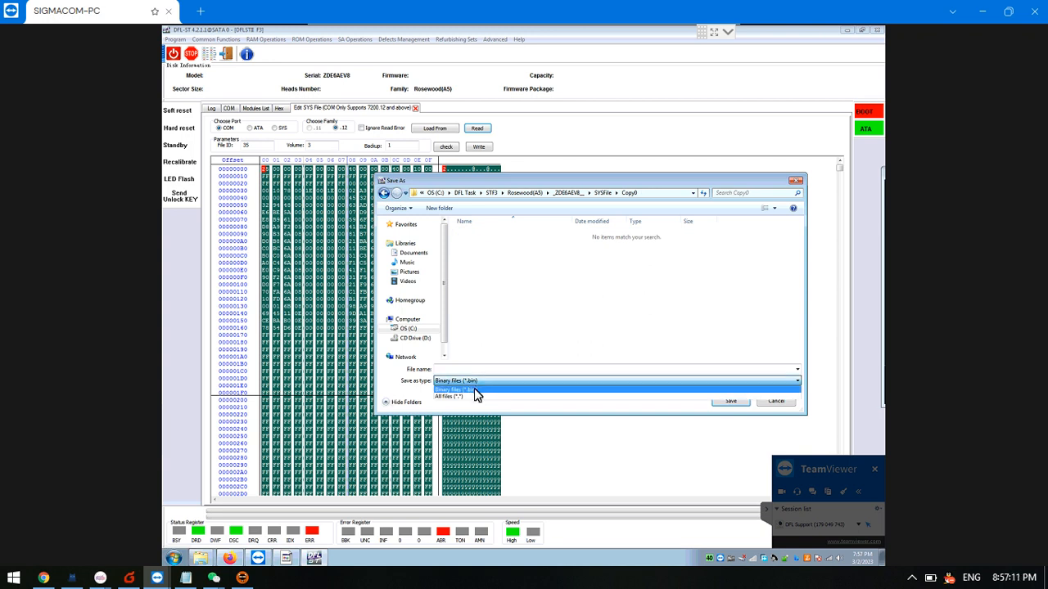
{"action": "left_click", "coordinate": [452, 389]}
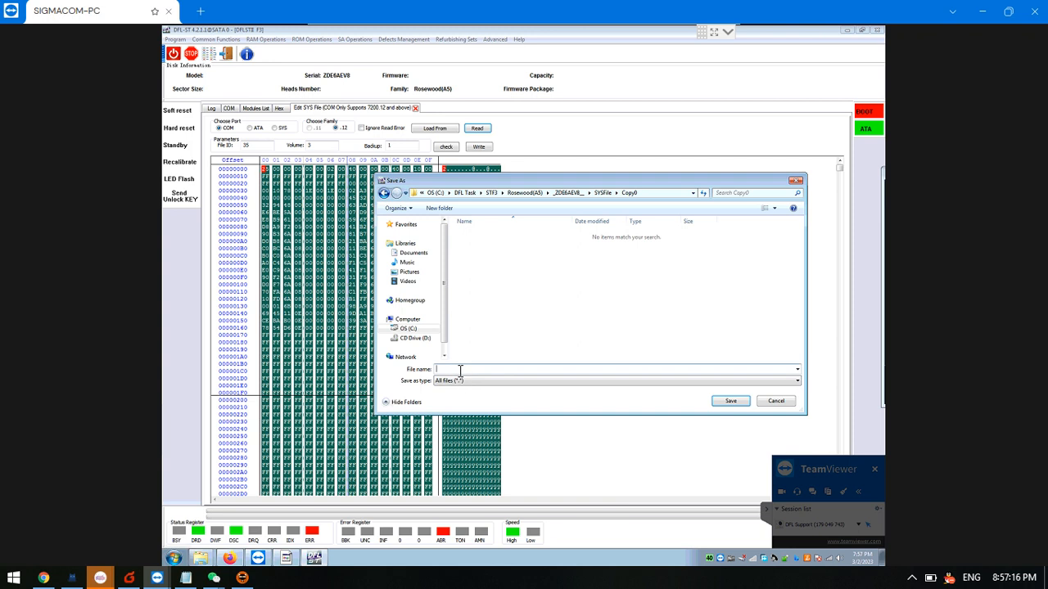
{"action": "type", "text": "35.rpm"}
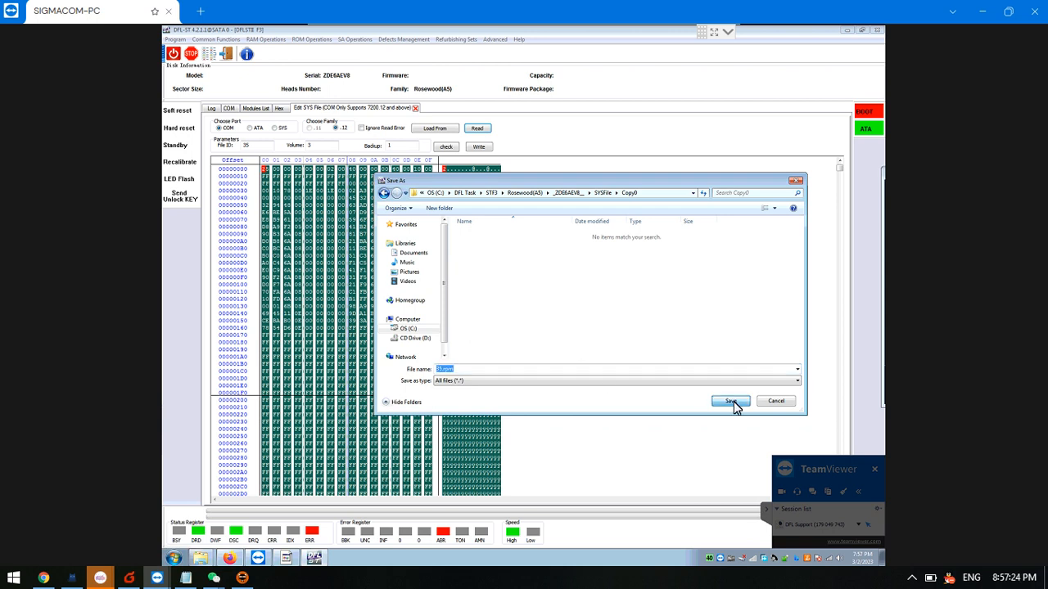
{"action": "left_click", "coordinate": [729, 400]}
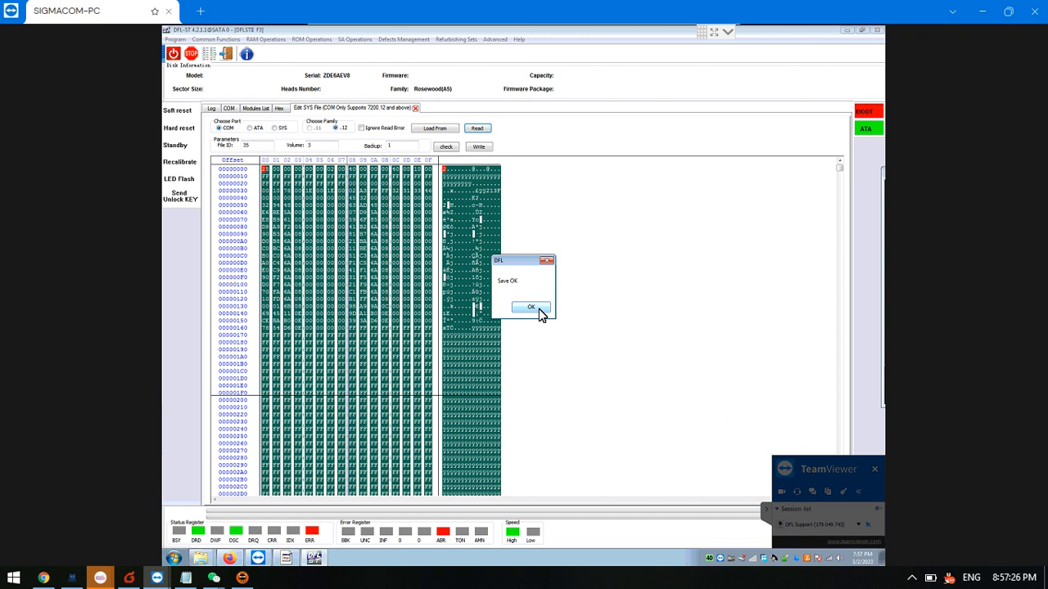
- Dismiss the Save OK message and bring up the Program menu's working-directory options
{"action": "left_click", "coordinate": [530, 308]}
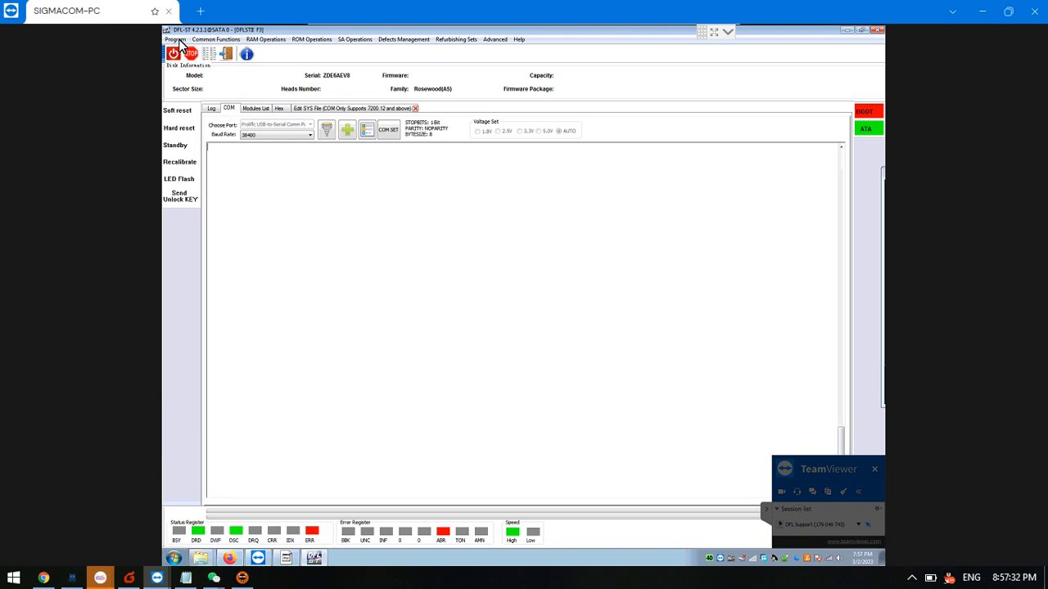
{"action": "left_click", "coordinate": [175, 40]}
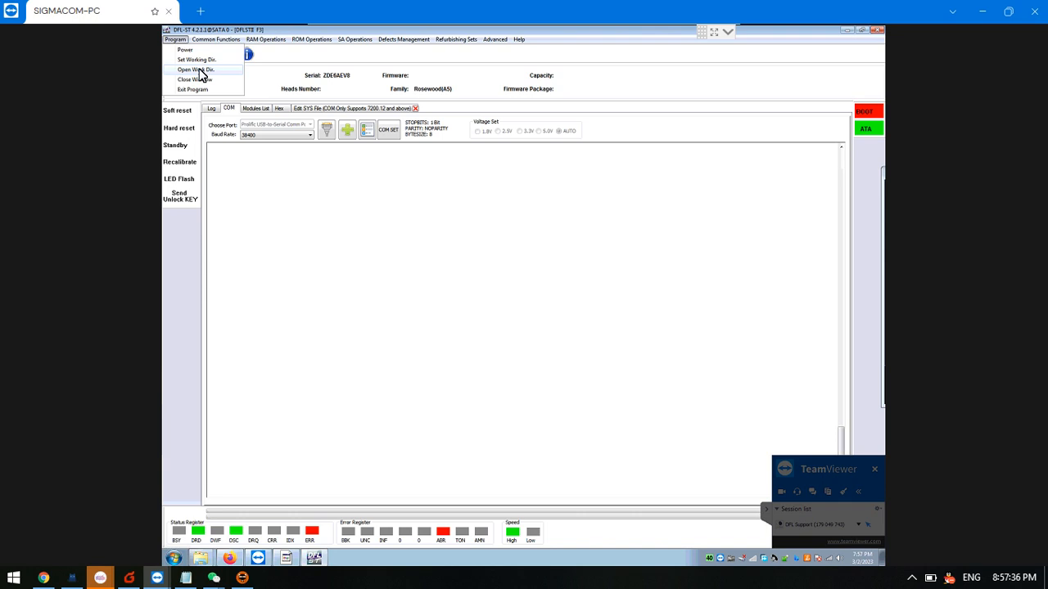
{"action": "mouse_move", "coordinate": [206, 84]}
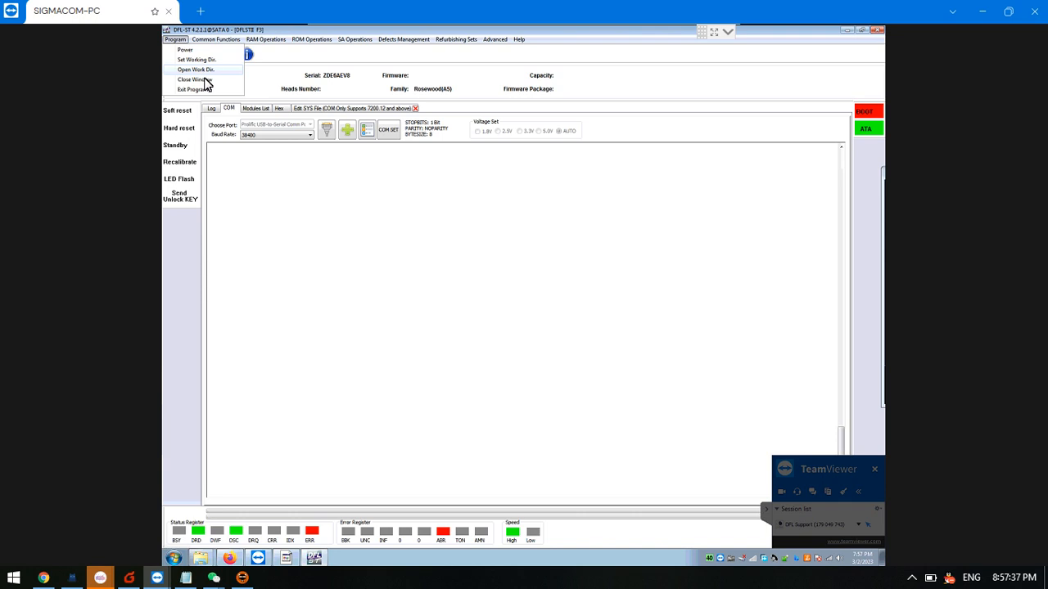
- Browse the working directory's SYSFile\Copy0 folder to confirm the saved file, then close Explorer
{"action": "left_click", "coordinate": [197, 69]}
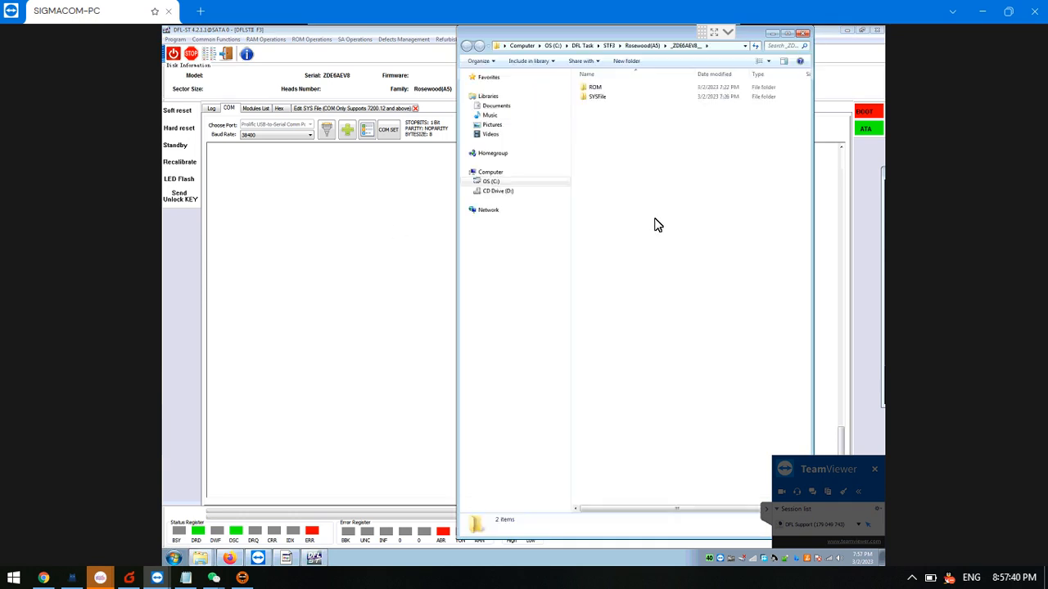
{"action": "left_click", "coordinate": [598, 97]}
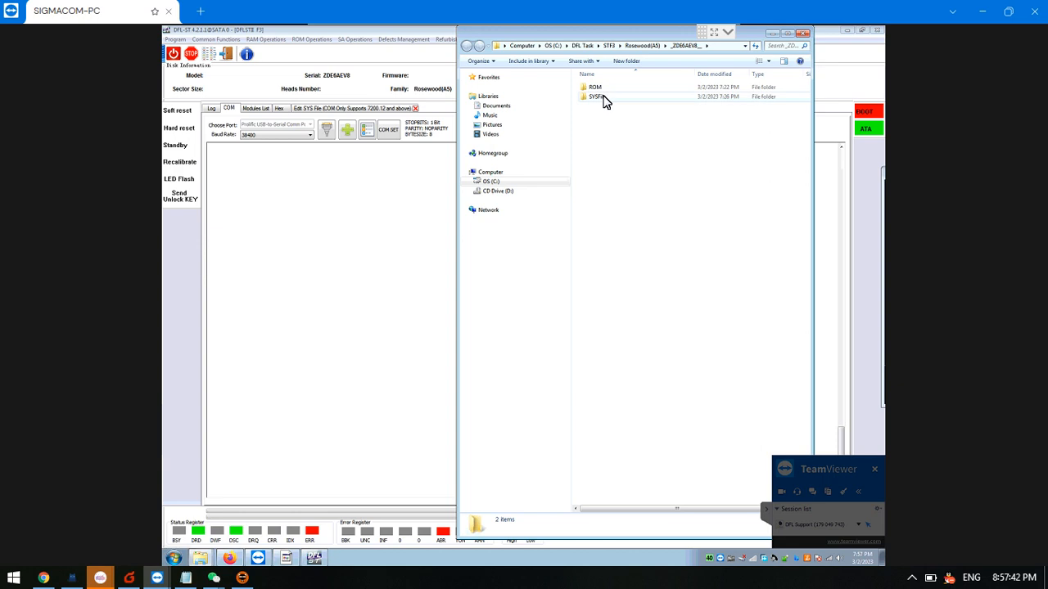
{"action": "double_click", "coordinate": [596, 95]}
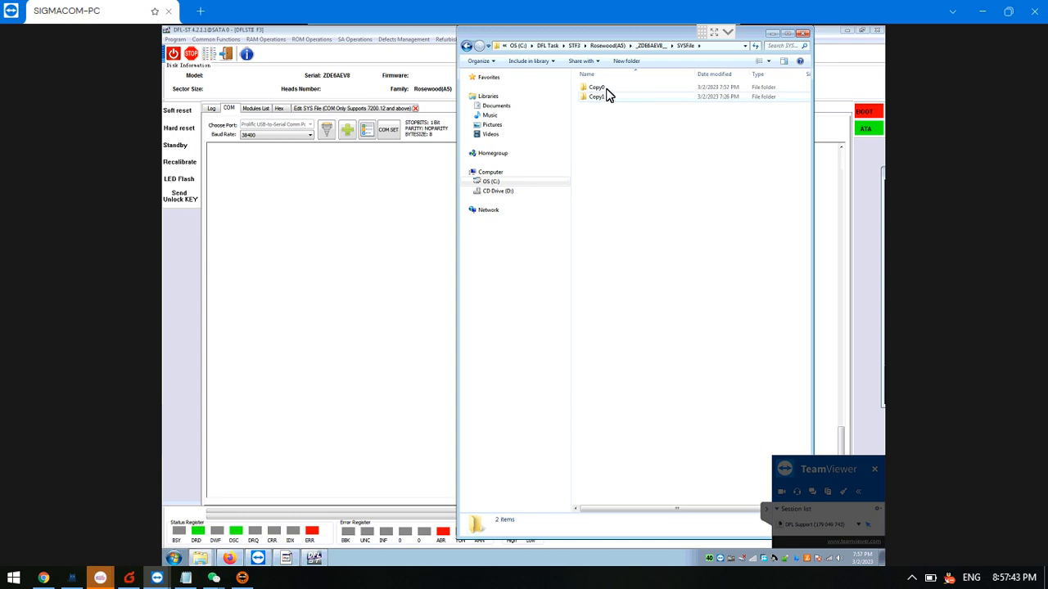
{"action": "double_click", "coordinate": [596, 86]}
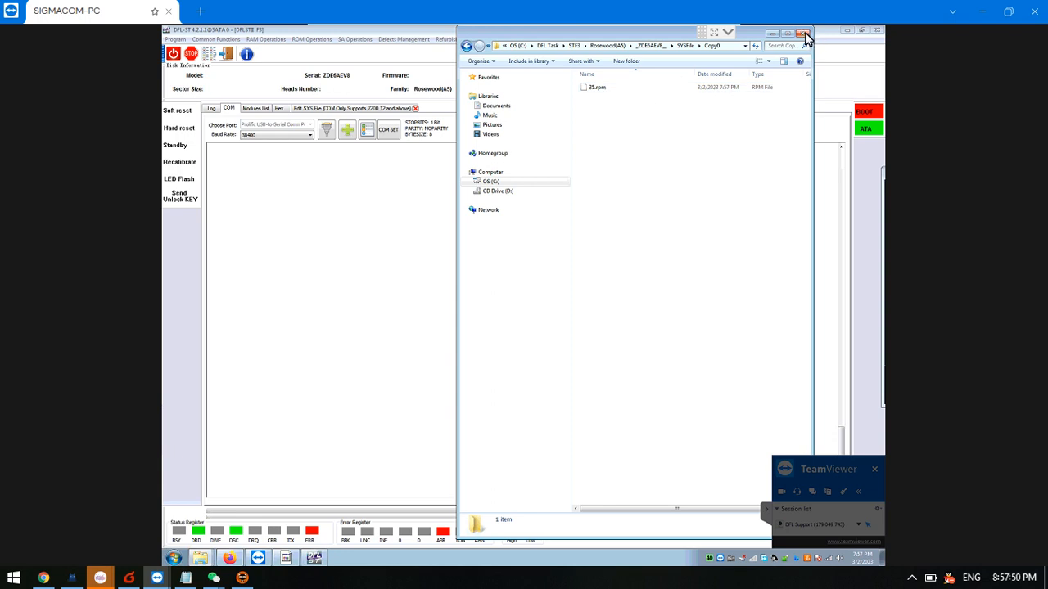
{"action": "left_click", "coordinate": [804, 33]}
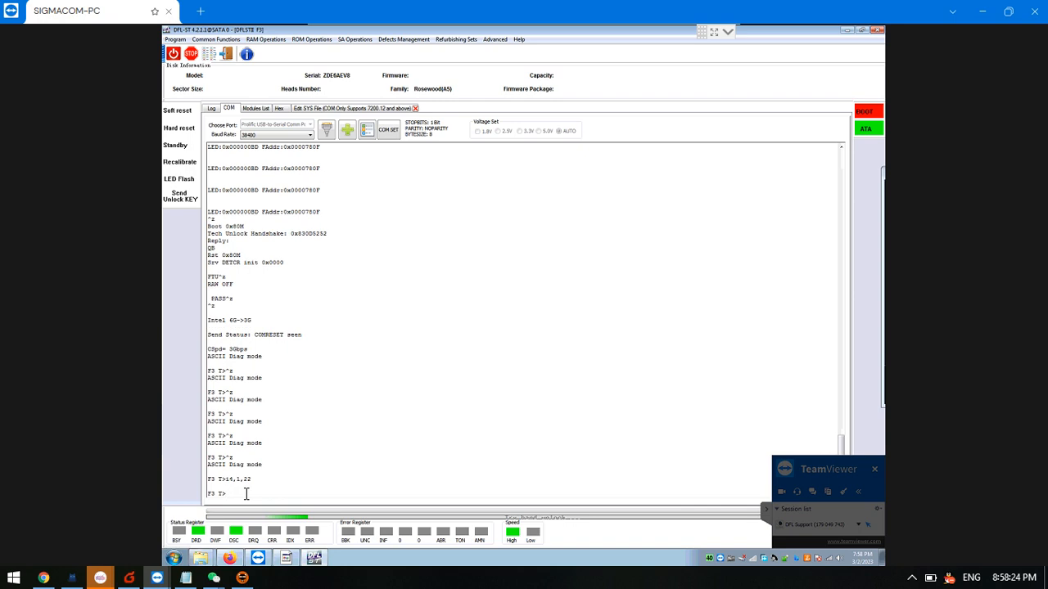
- Enter the N diagnostic command listing the table entries and begin the m command
{"action": "type", "text": "N"}
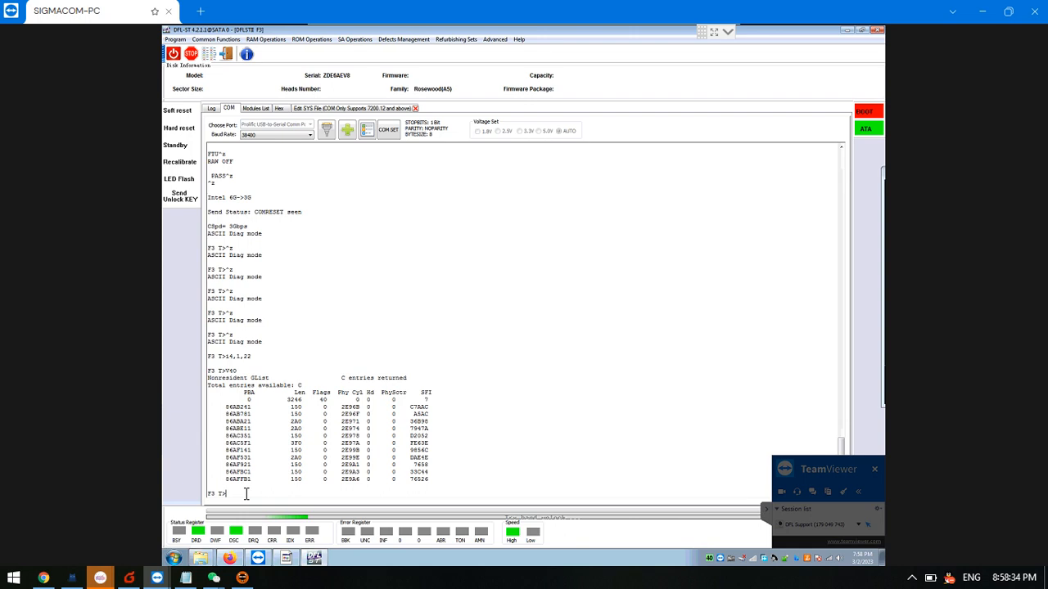
{"action": "type", "text": "m0"}
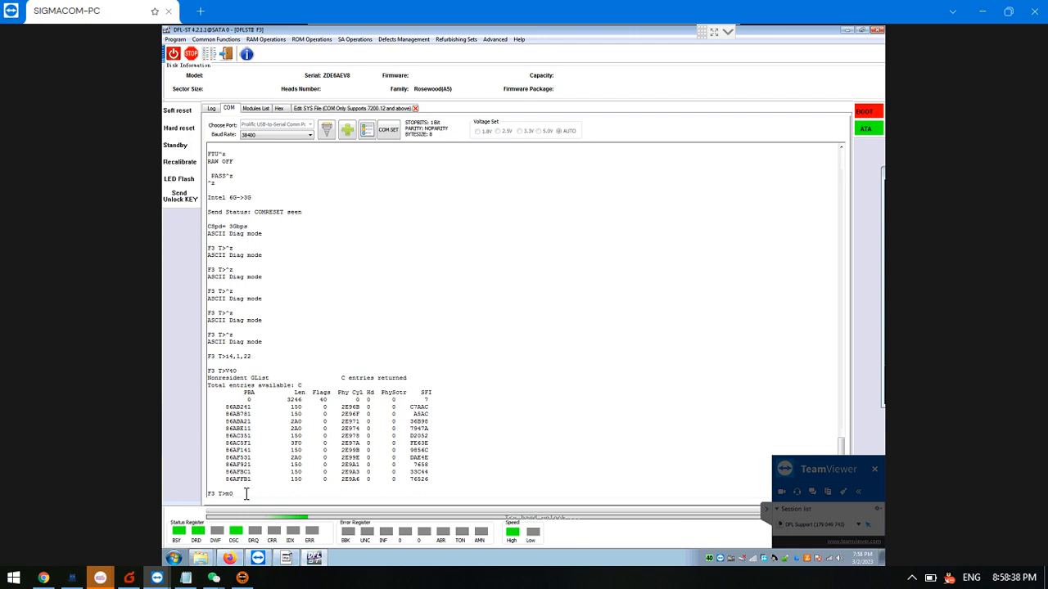
- Run the m0,6,... user partition format command and follow its output in the terminal
{"action": "type", "text": ",6,3,,,,,22"}
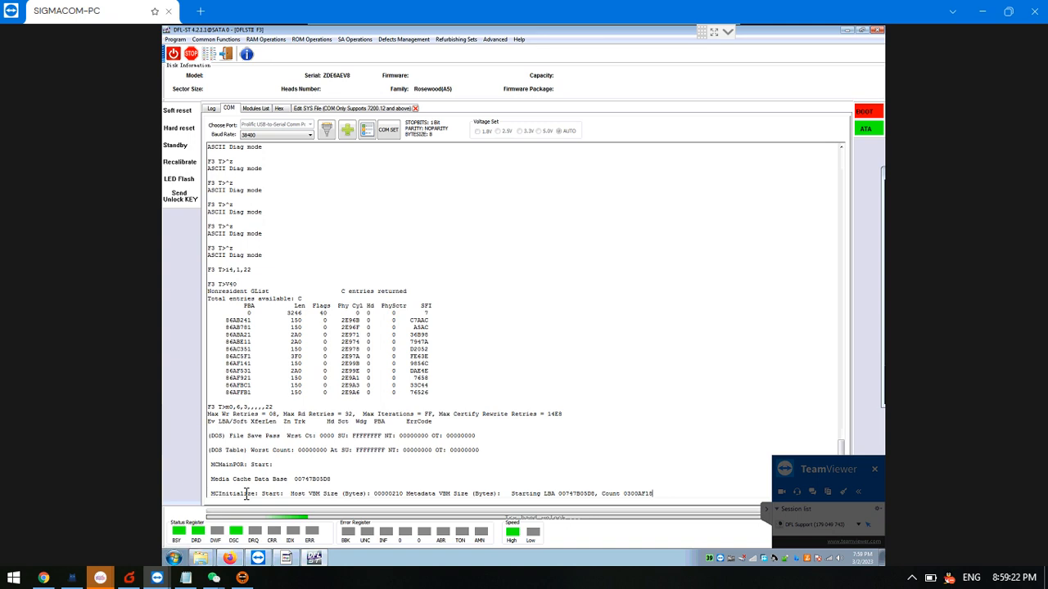
{"action": "mouse_move", "coordinate": [403, 324]}
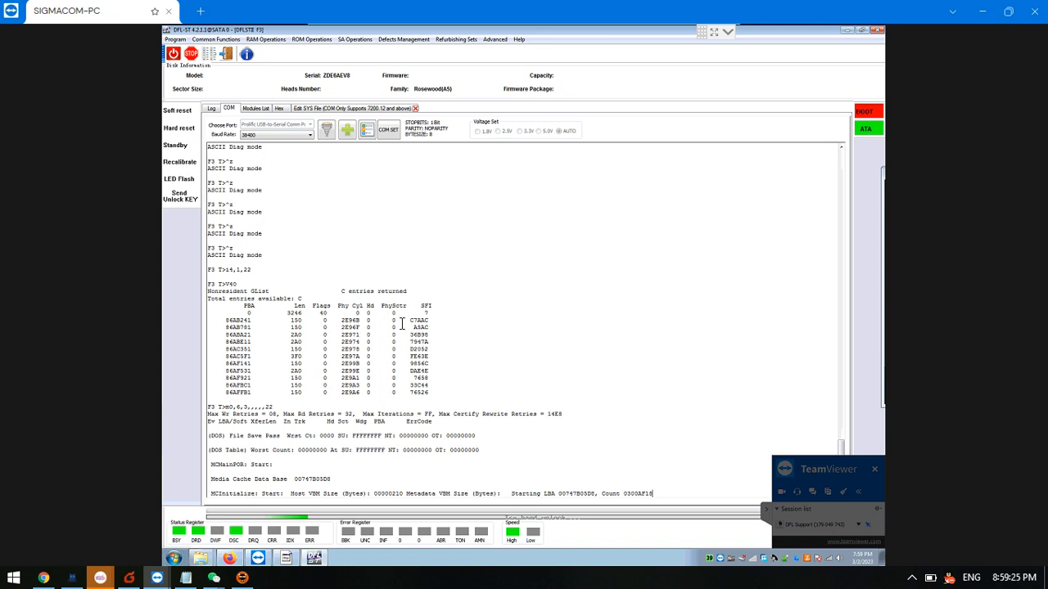
{"action": "double_click", "coordinate": [364, 291]}
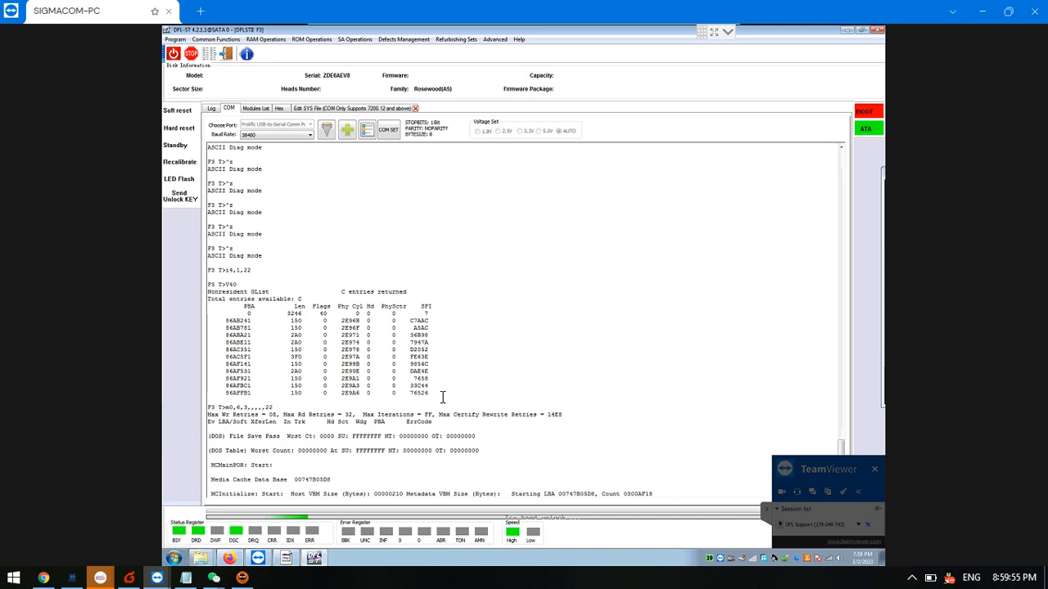
{"action": "left_click", "coordinate": [406, 292]}
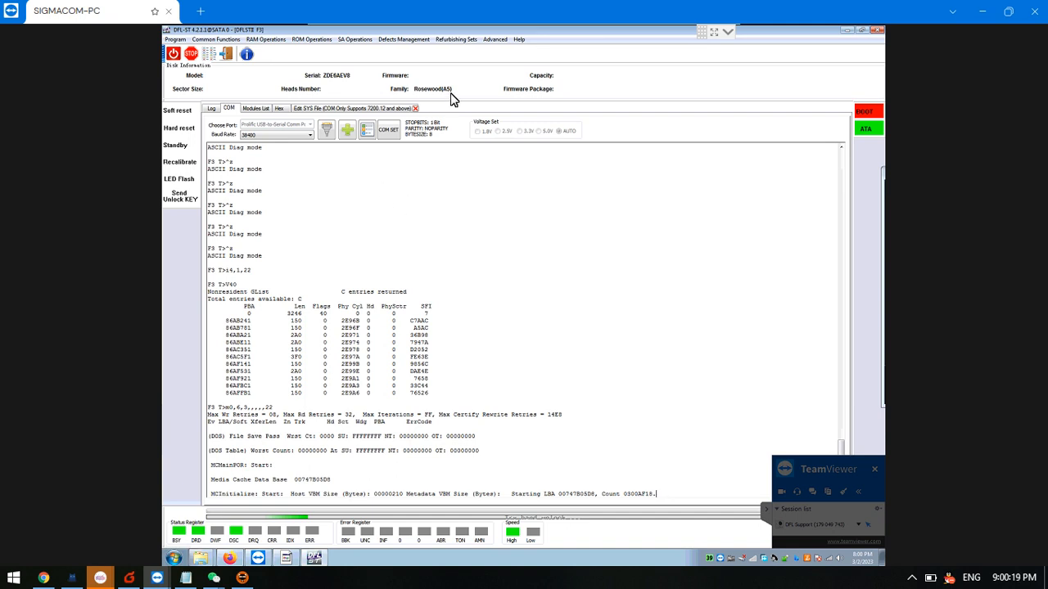
{"action": "mouse_move", "coordinate": [554, 85]}
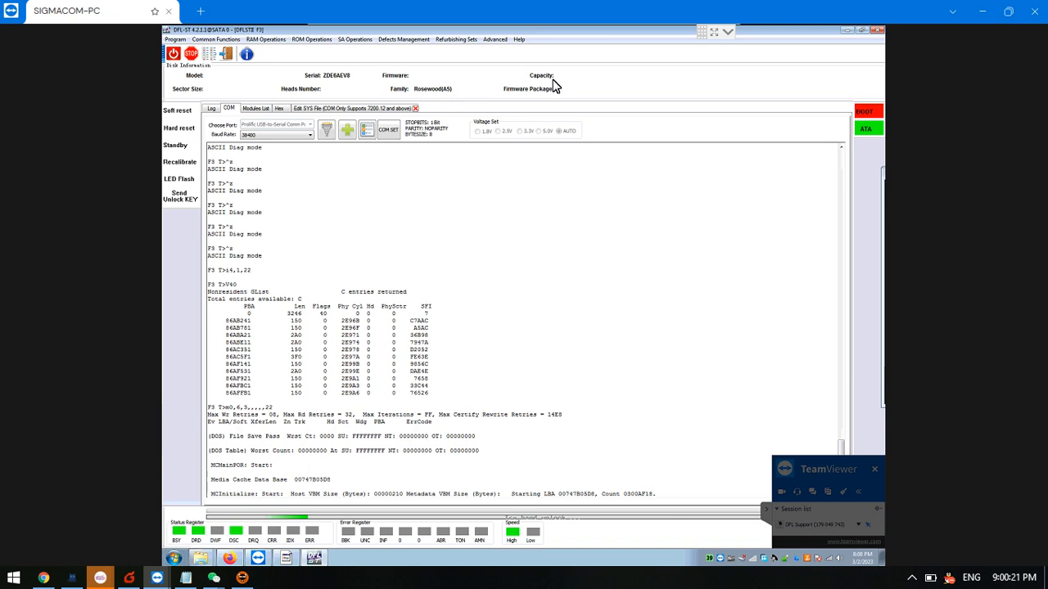
{"action": "mouse_move", "coordinate": [484, 95]}
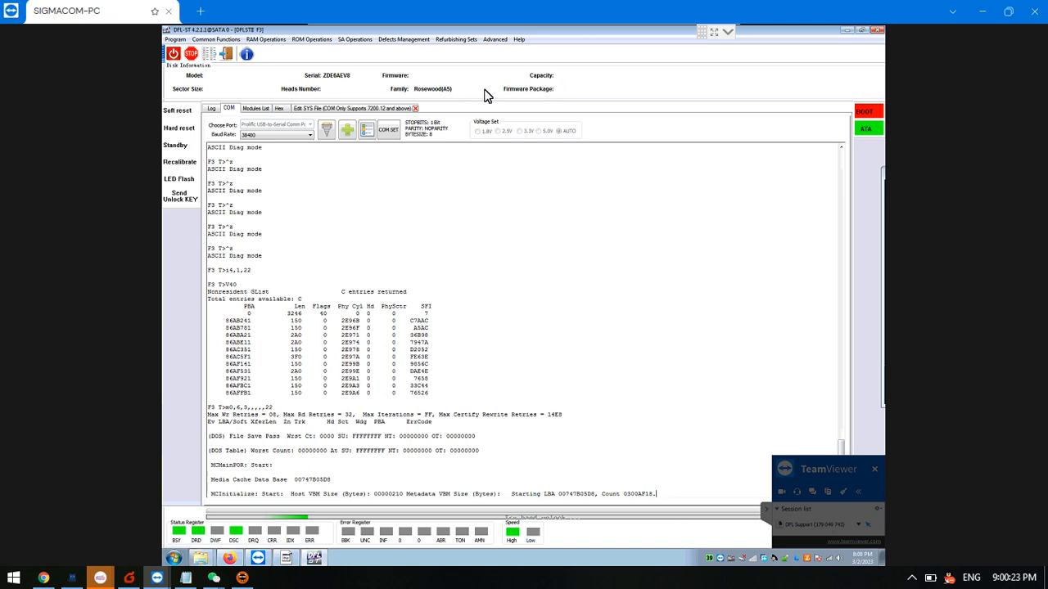
{"action": "mouse_move", "coordinate": [216, 81]}
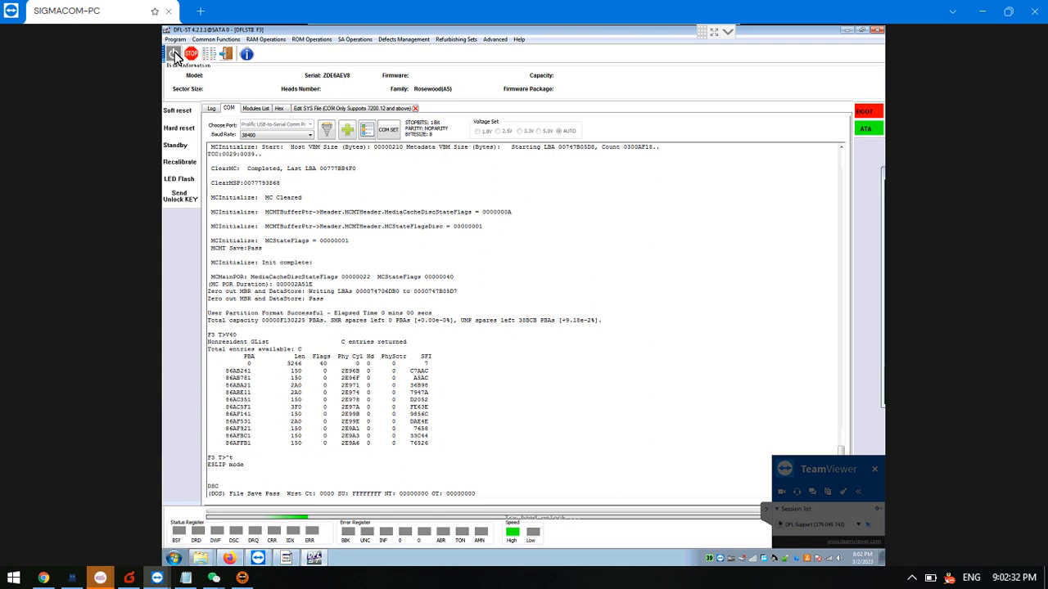
- Power-cycle the drive and send the unlock key so it reconnects at the terminal
{"action": "left_click", "coordinate": [173, 53]}
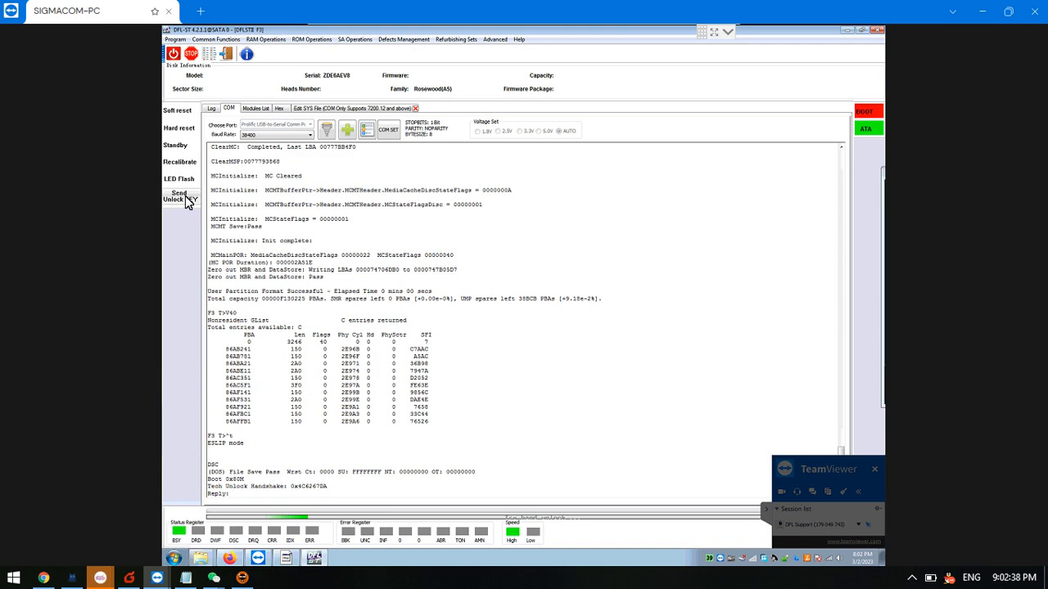
{"action": "left_click", "coordinate": [180, 195]}
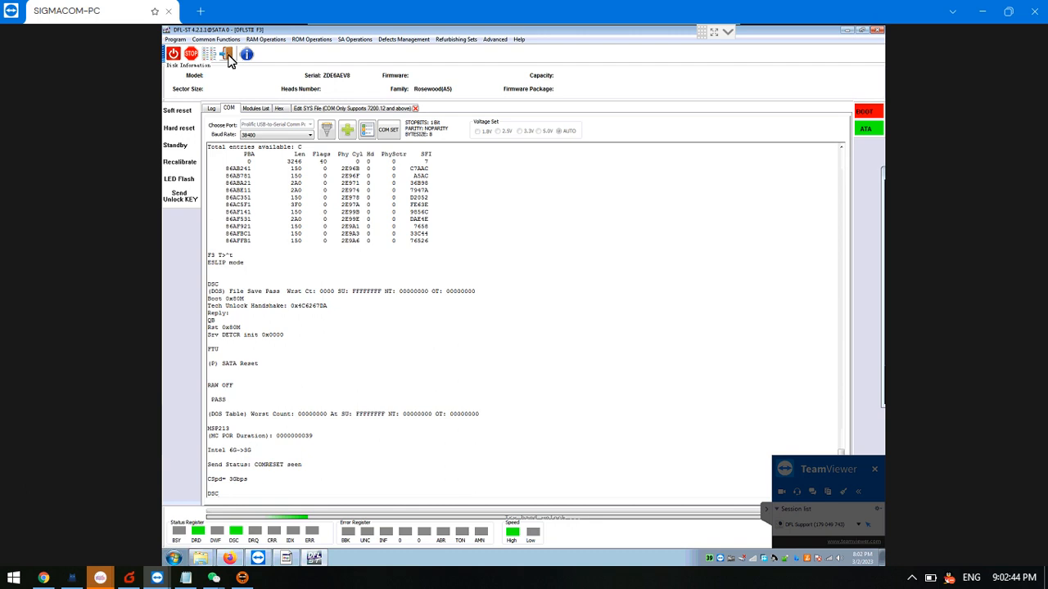
{"action": "mouse_move", "coordinate": [226, 54]}
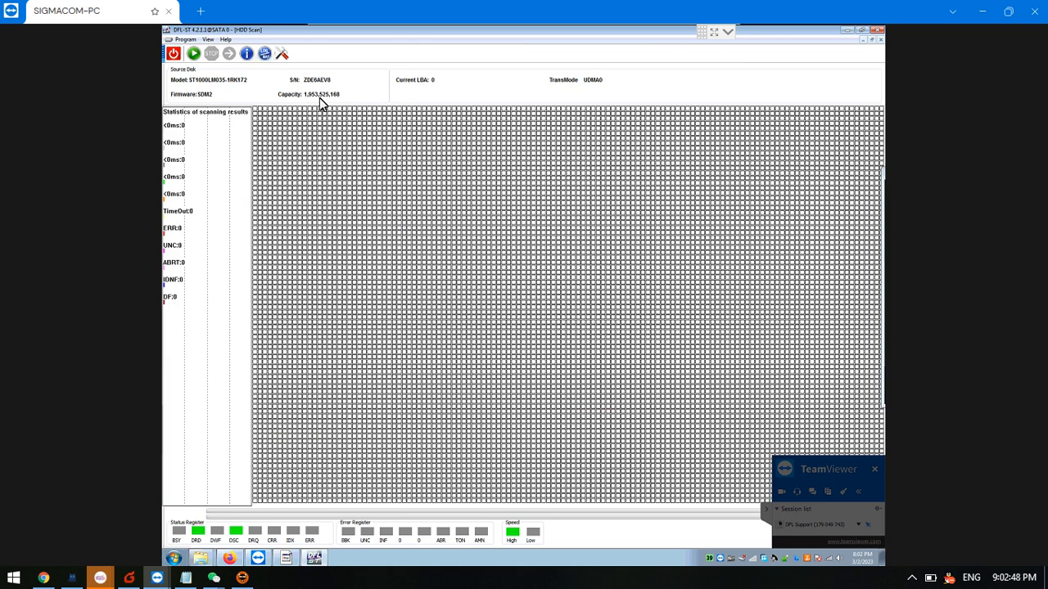
{"action": "mouse_move", "coordinate": [308, 100]}
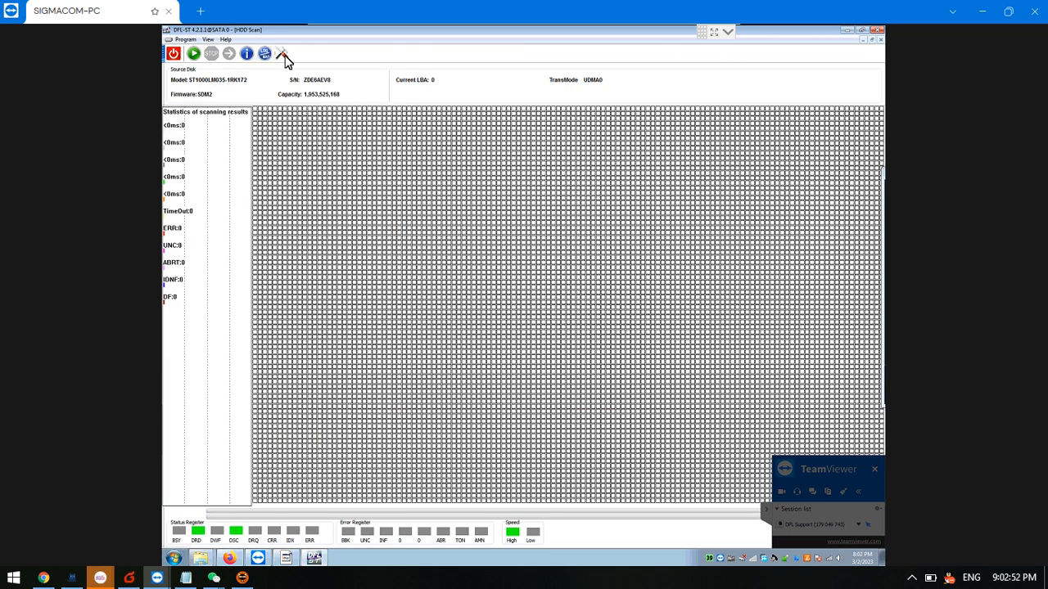
- Set the scan range Start LBA to 19000... near the drive's end and confirm
{"action": "left_click", "coordinate": [282, 53]}
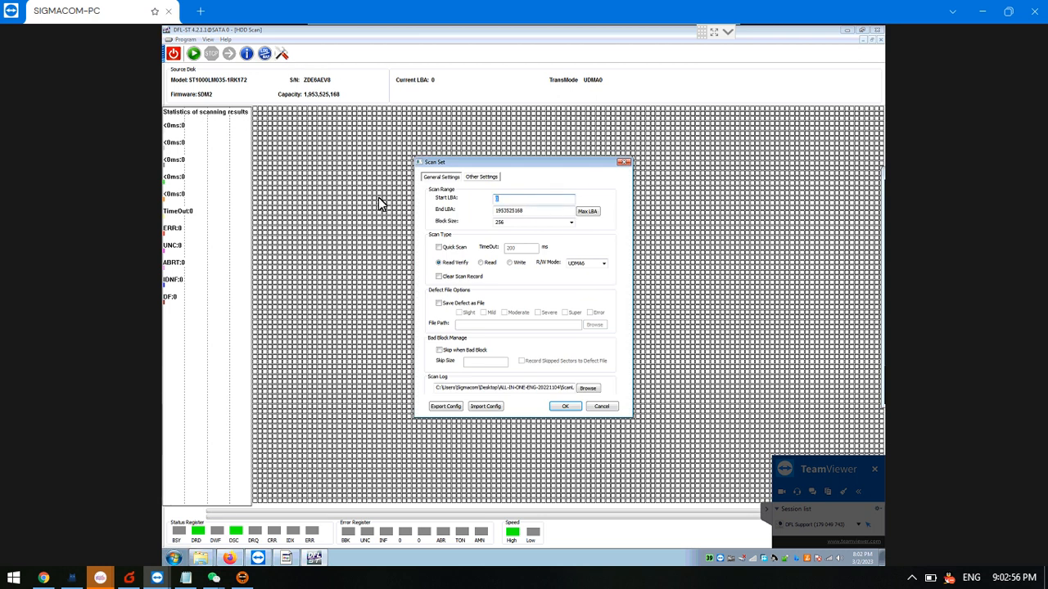
{"action": "type", "text": "1900000000"}
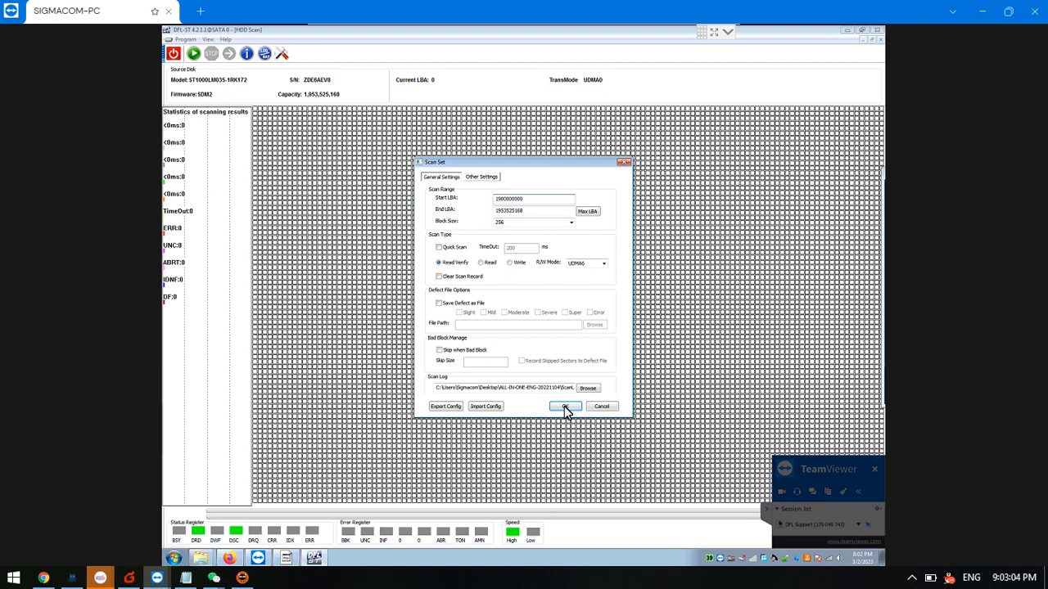
{"action": "left_click", "coordinate": [565, 406]}
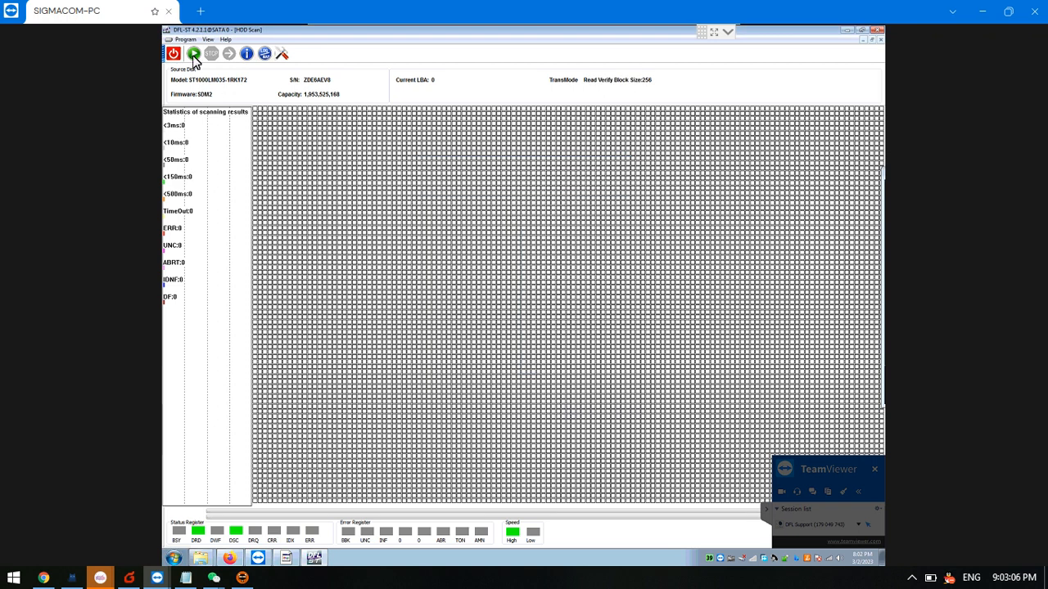
- Run the read-verify scan over the end LBA range and dismiss its completion message
{"action": "left_click", "coordinate": [193, 53]}
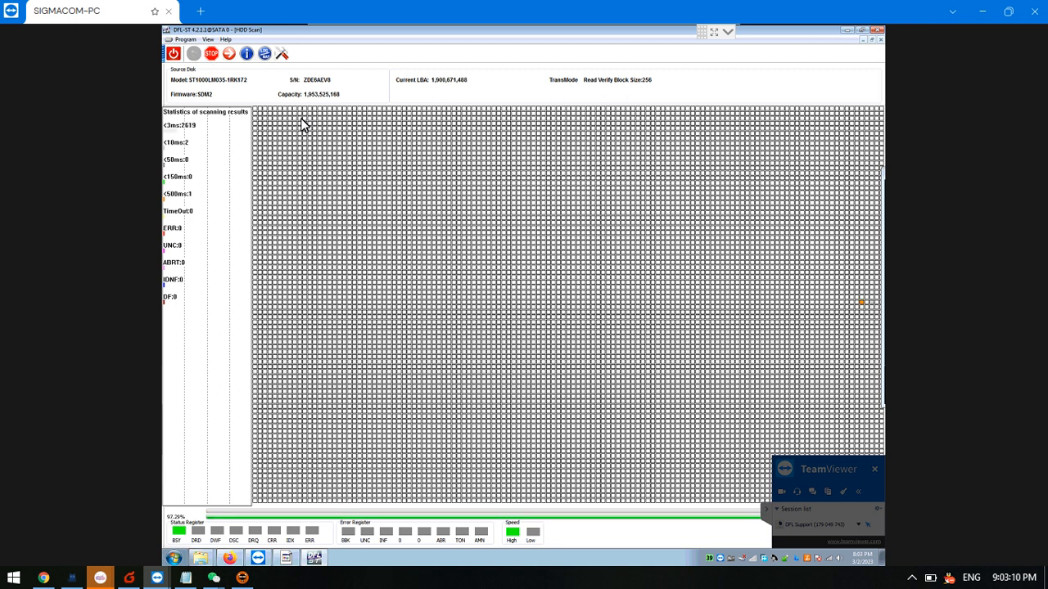
{"action": "mouse_move", "coordinate": [458, 329]}
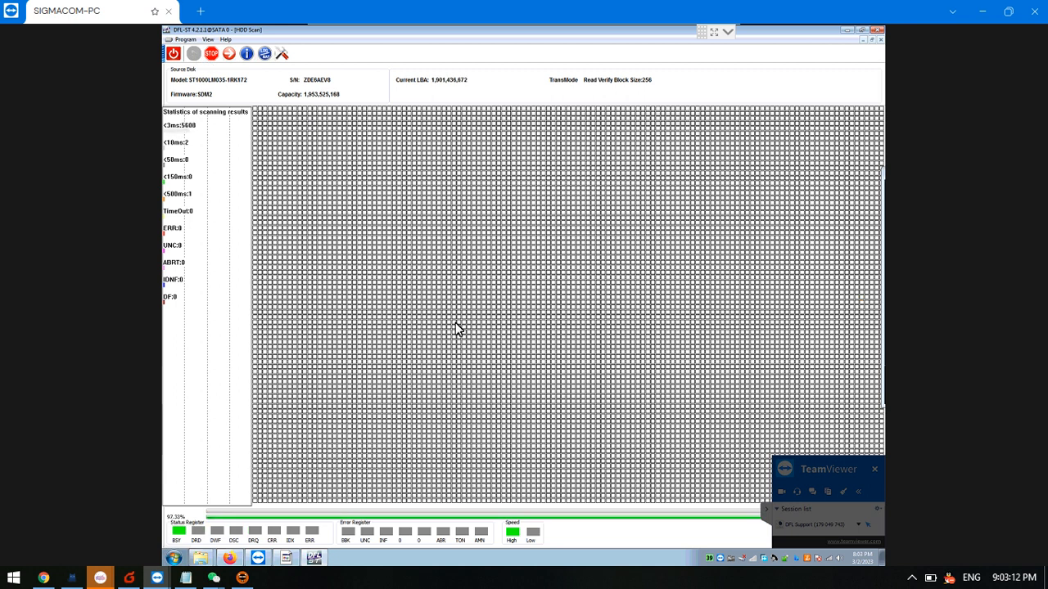
{"action": "mouse_move", "coordinate": [368, 319]}
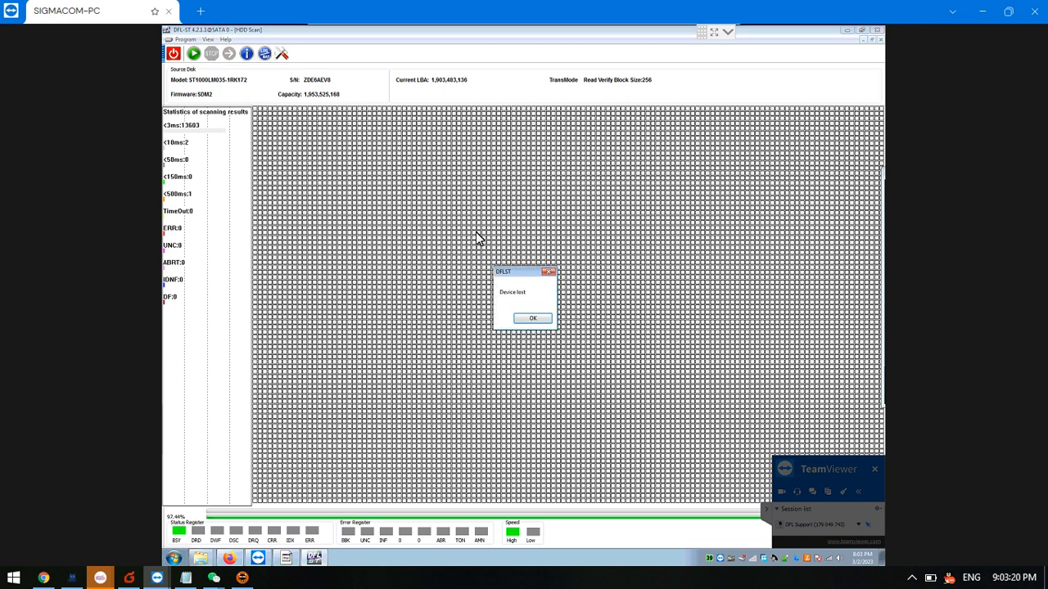
{"action": "left_click", "coordinate": [532, 317]}
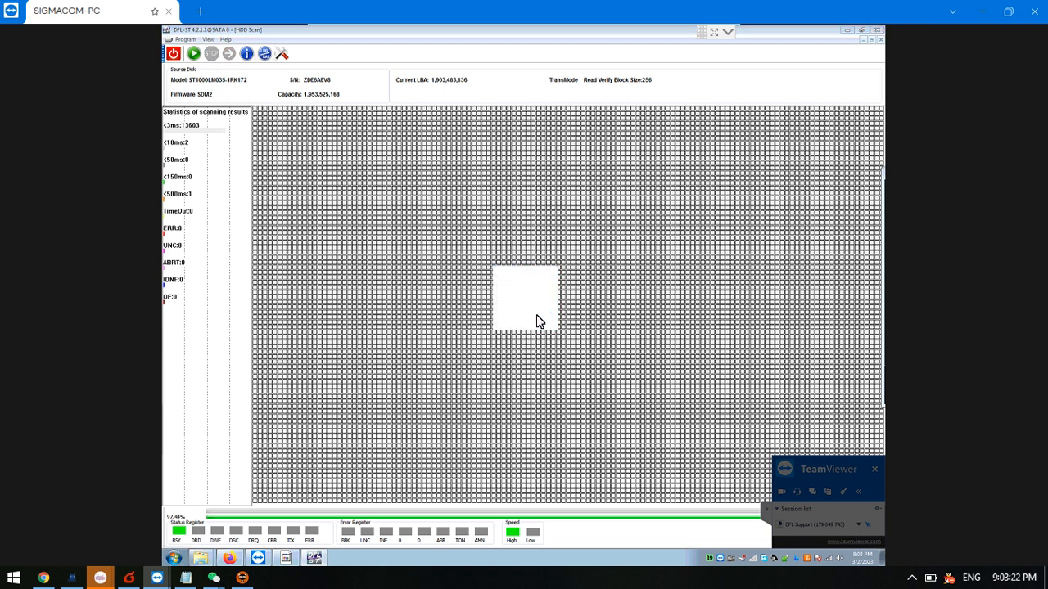